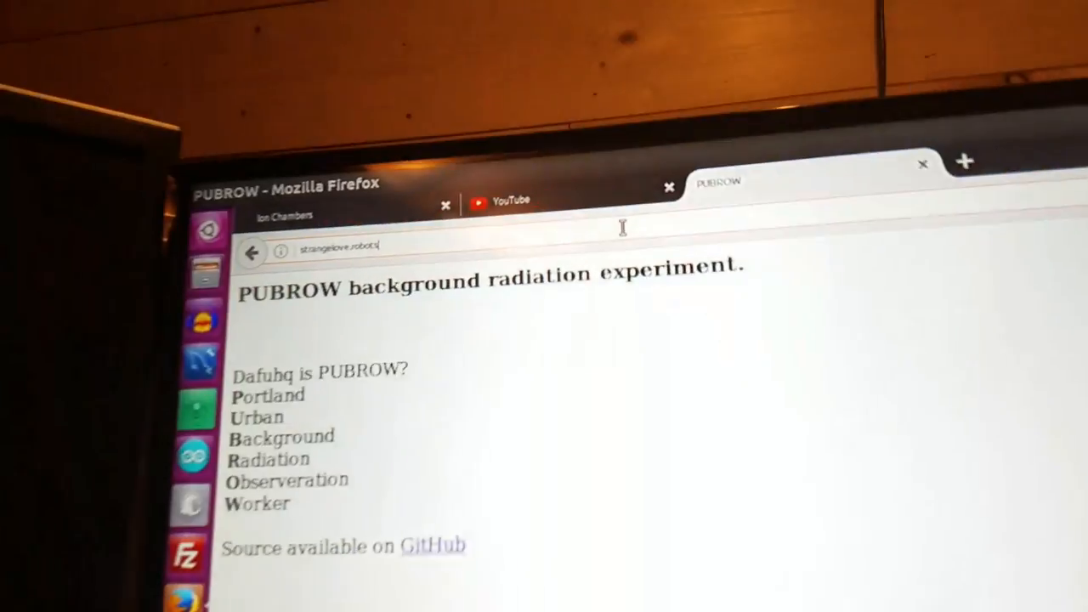
{"action": "type", "text": "/api/"}
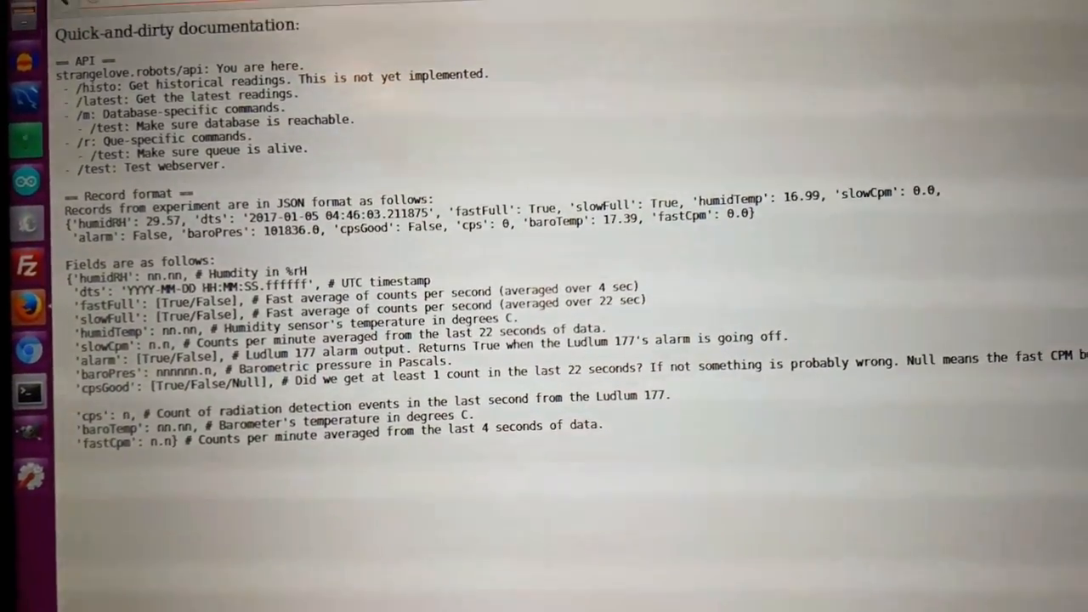
{"action": "scroll", "scroll_direction": "down", "scroll_amount": 3}
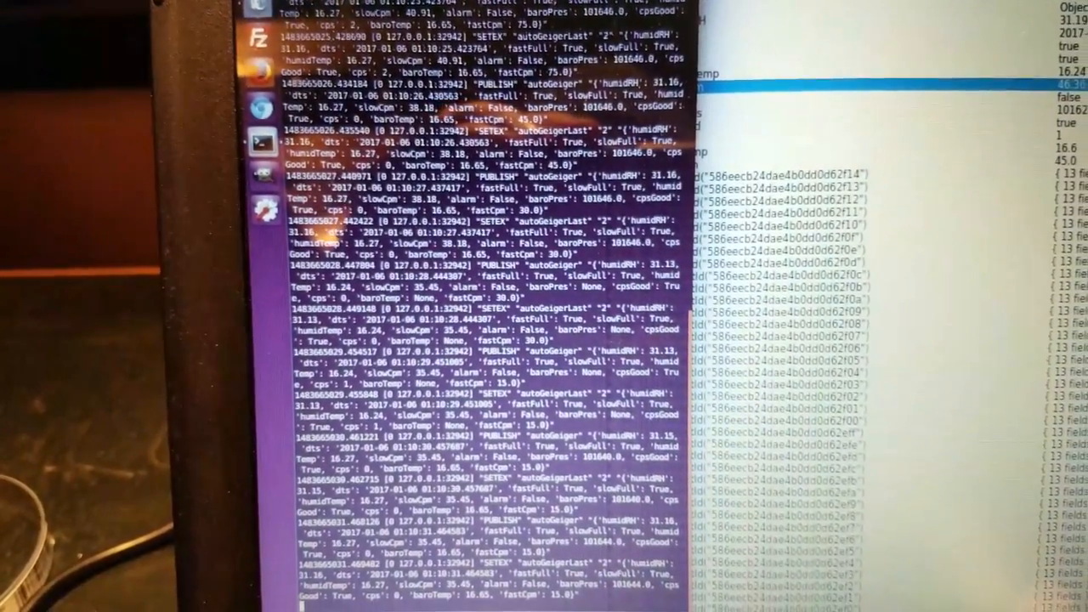
{"action": "scroll", "scroll_direction": "down", "scroll_amount": 3}
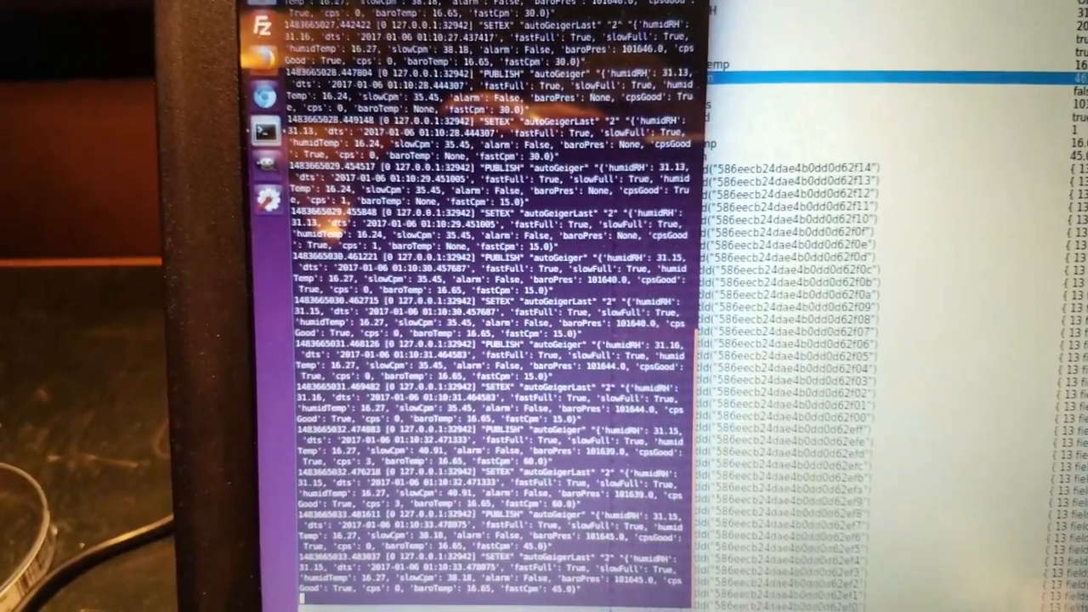